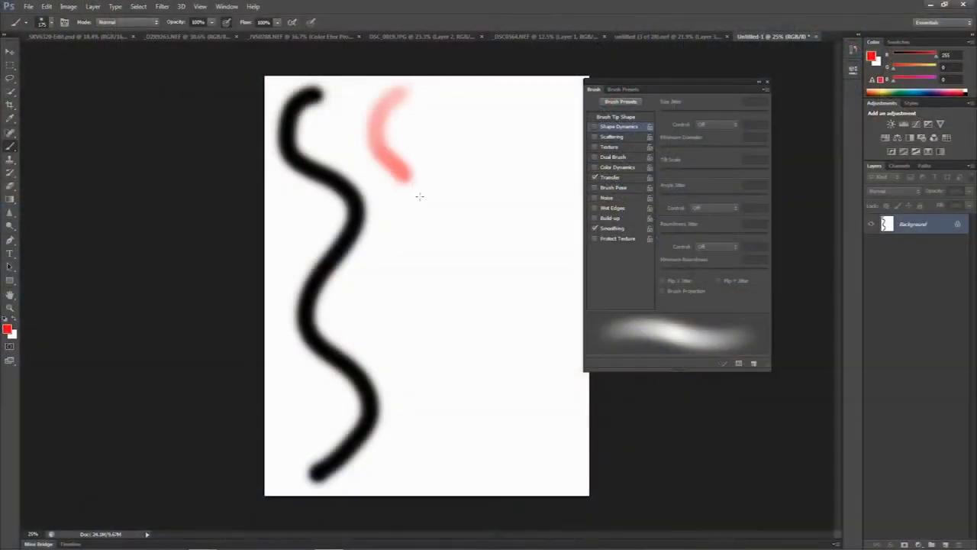
- Paint a wavy red stroke down the canvas beside the black stroke, fading in from transparent
{"action": "left_click_drag", "start_coordinate": [404, 176], "coordinate": [447, 393]}
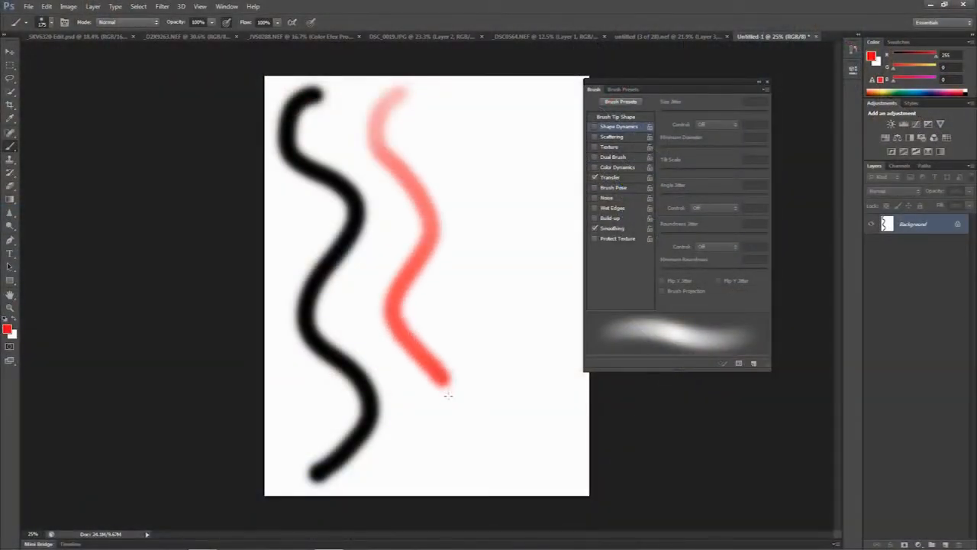